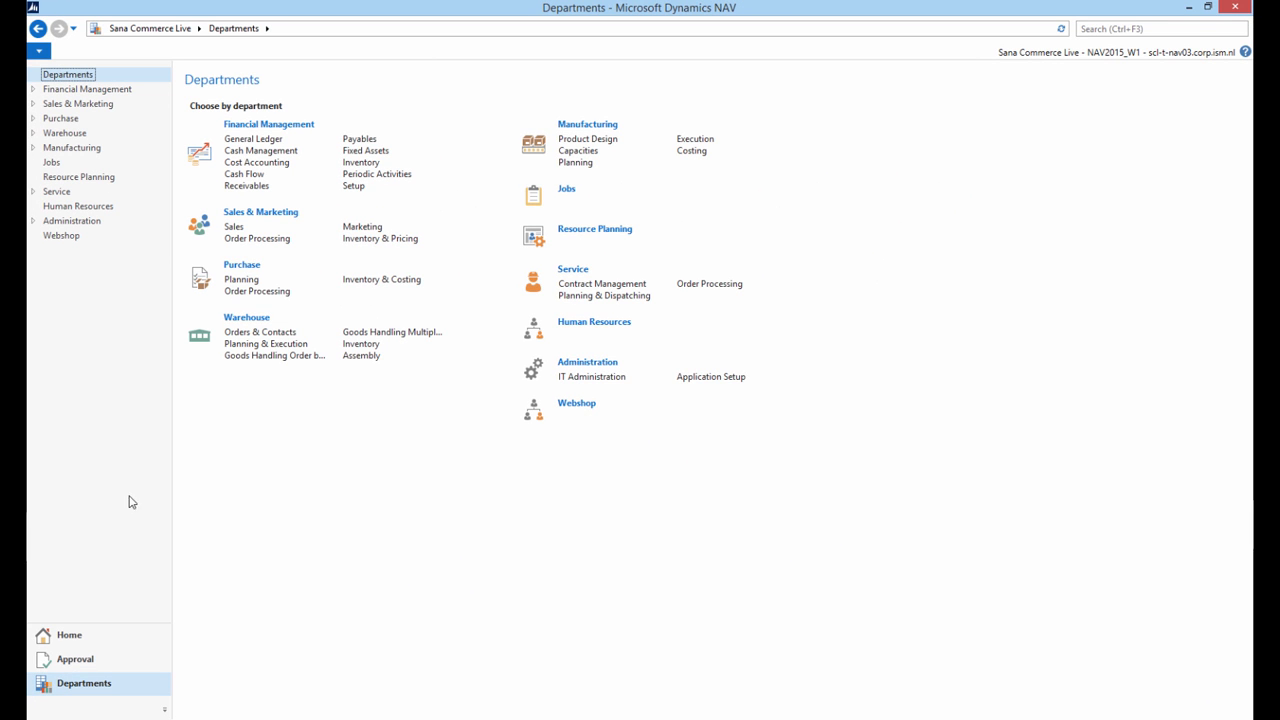
{"action": "mouse_move", "coordinate": [422, 491]}
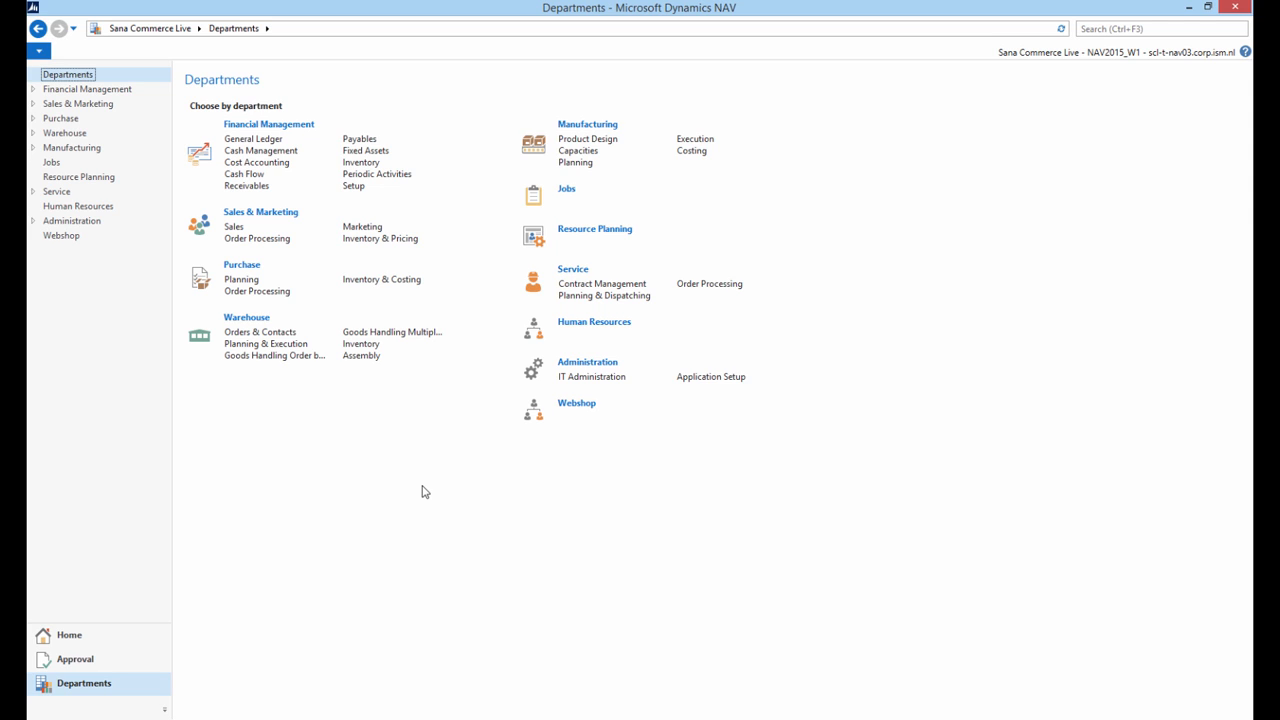
{"action": "mouse_move", "coordinate": [205, 424]}
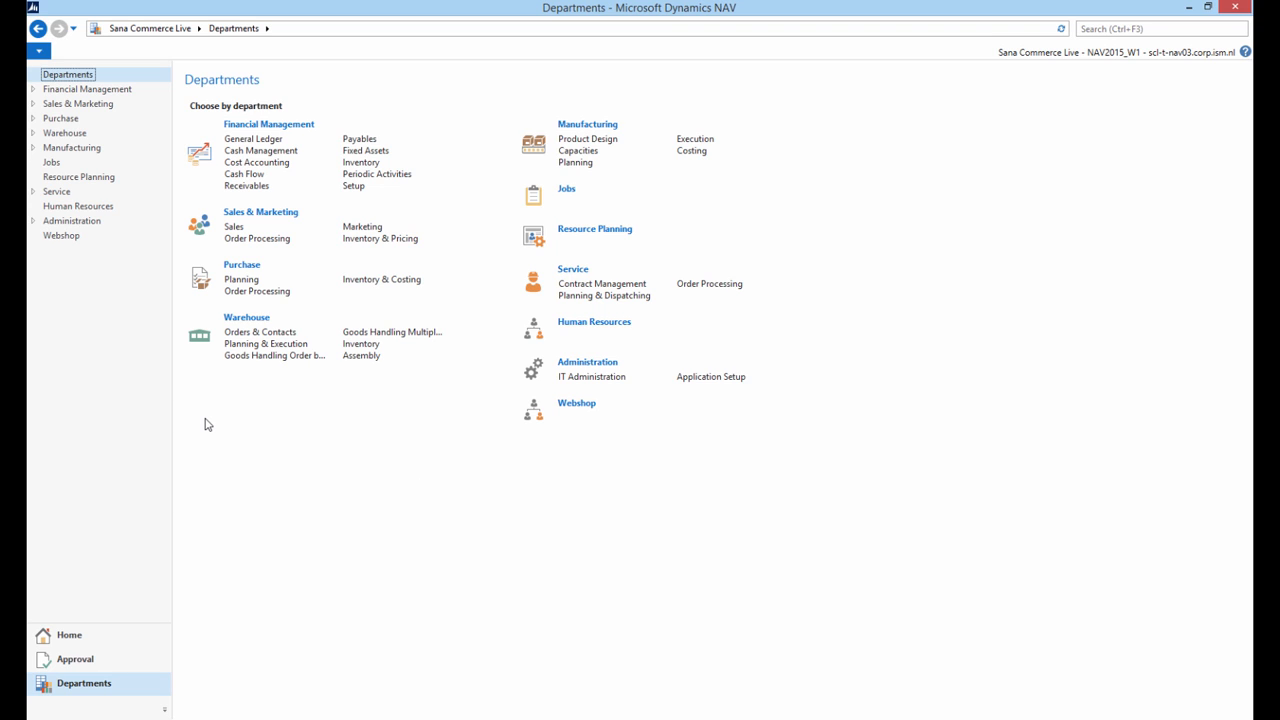
{"action": "mouse_move", "coordinate": [200, 420]}
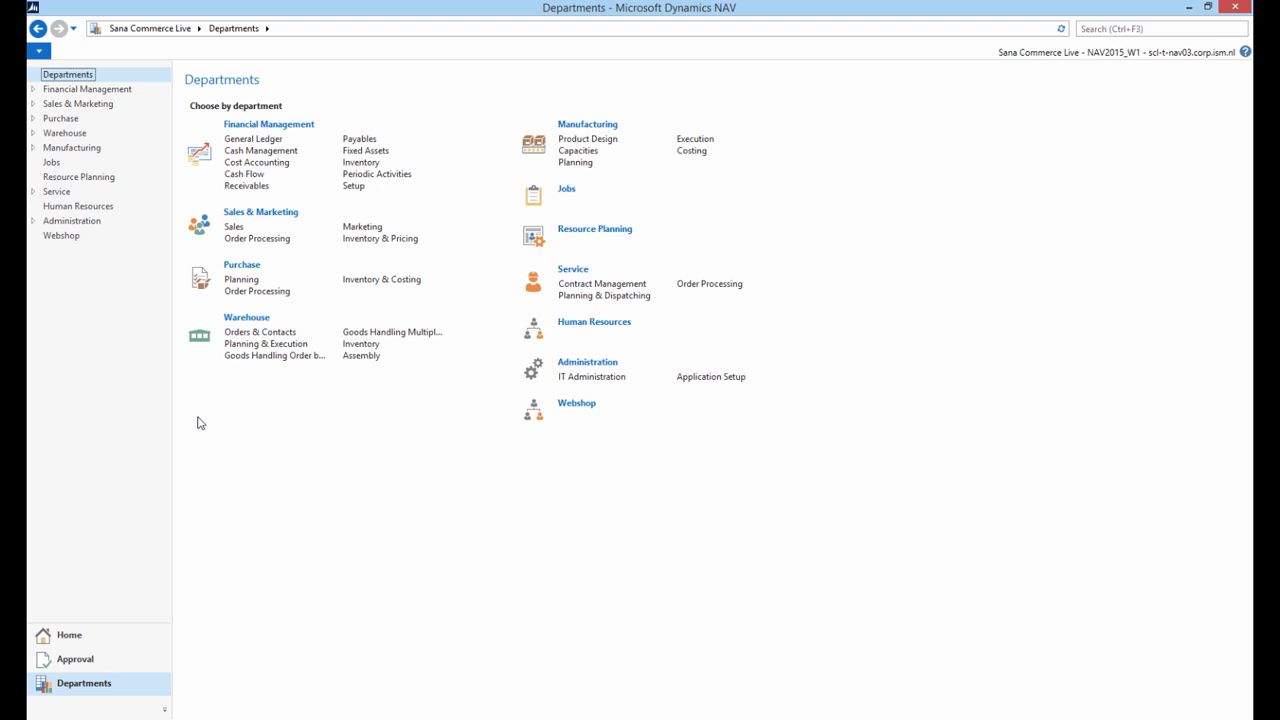
{"action": "mouse_move", "coordinate": [143, 316]}
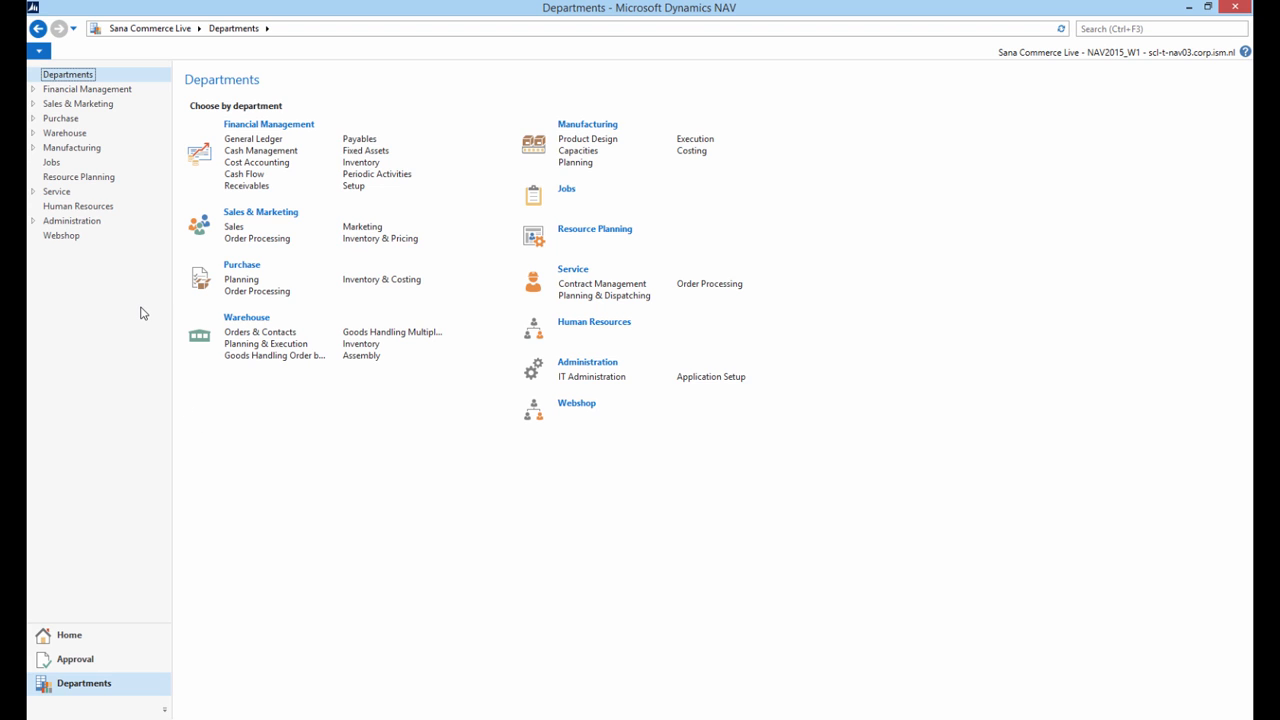
Go to Sales & Marketing > Sales and open the Salespeople list.
{"action": "left_click", "coordinate": [78, 103]}
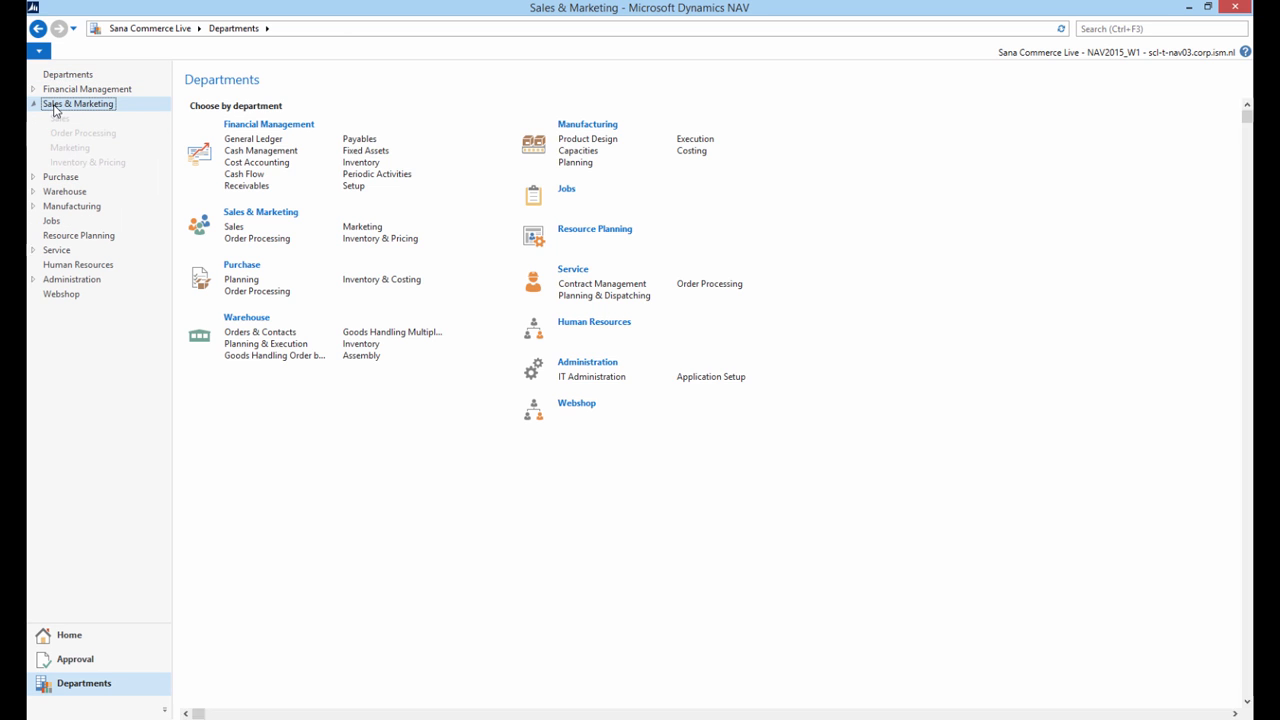
{"action": "left_click", "coordinate": [78, 104]}
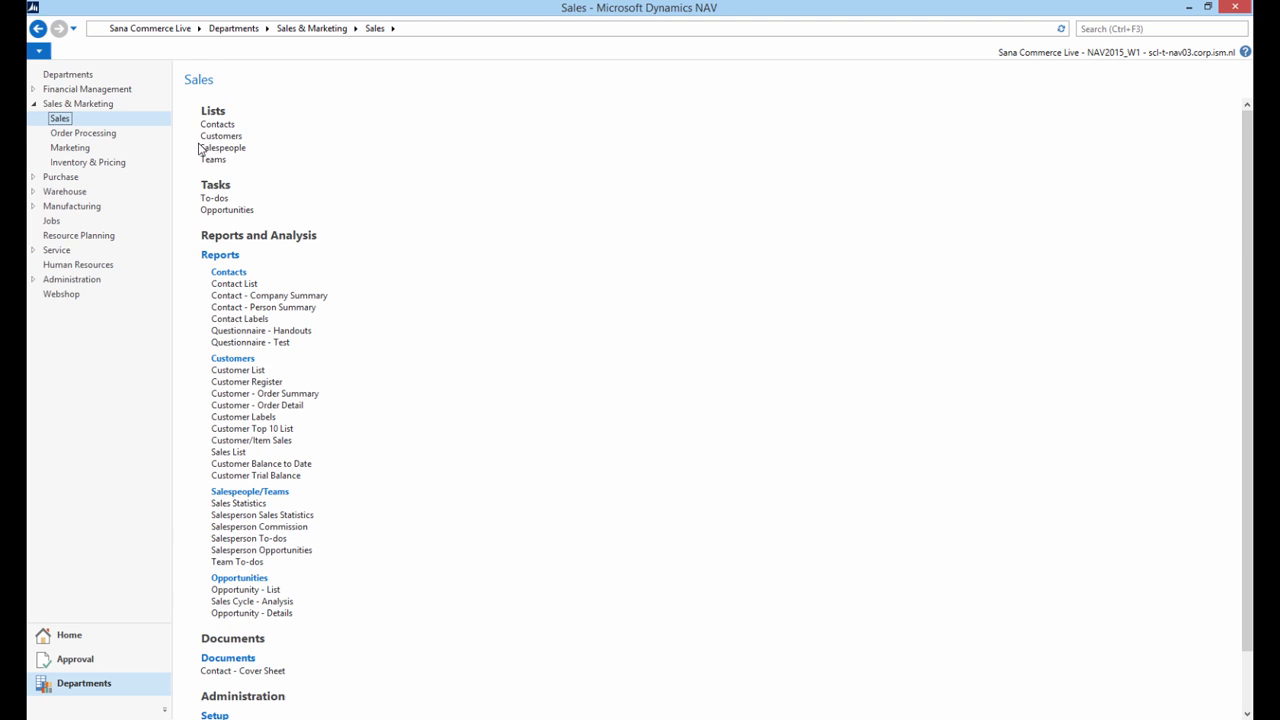
{"action": "left_click", "coordinate": [221, 147]}
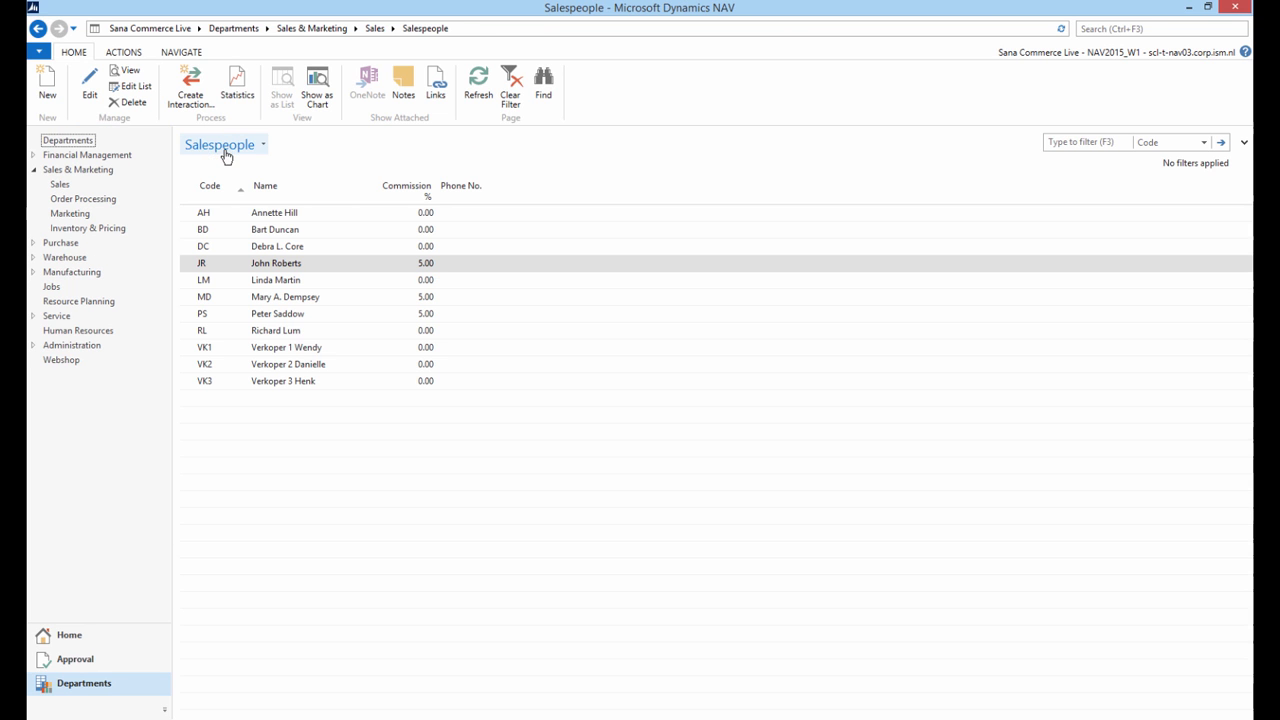
{"action": "mouse_move", "coordinate": [310, 352]}
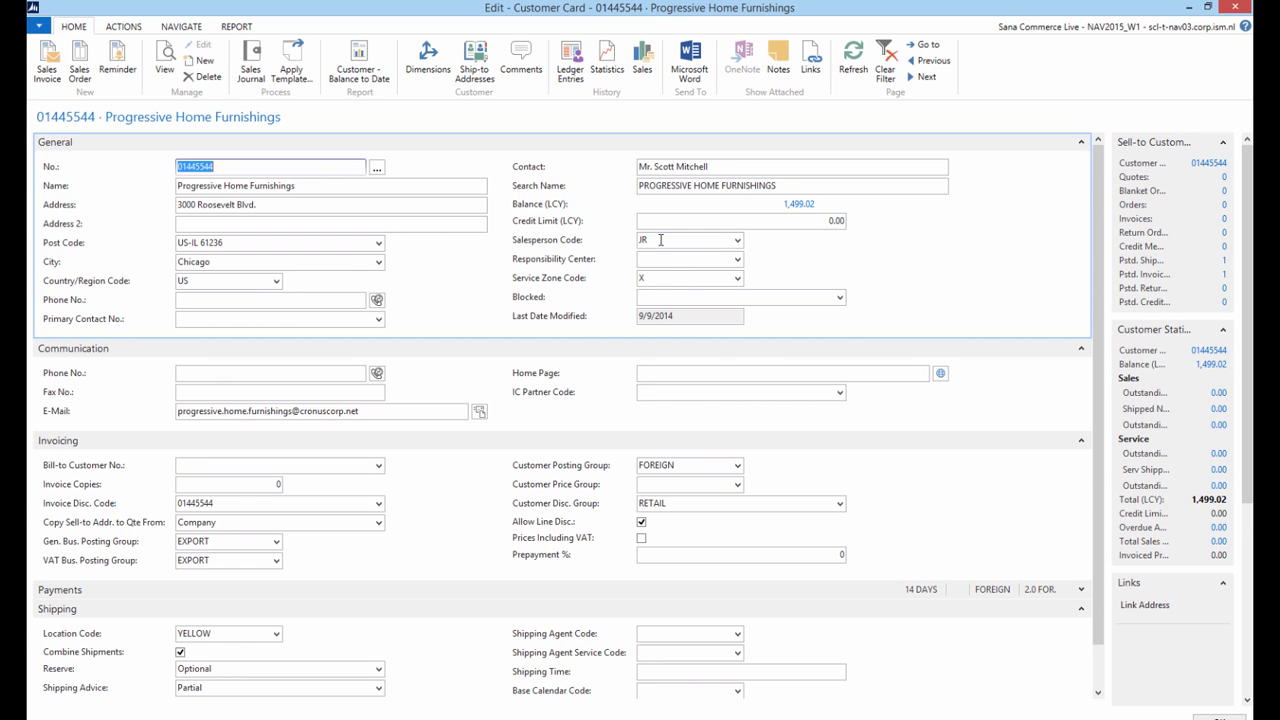
Check that the customer card's Salesperson Code is JR.
{"action": "left_click", "coordinate": [737, 239]}
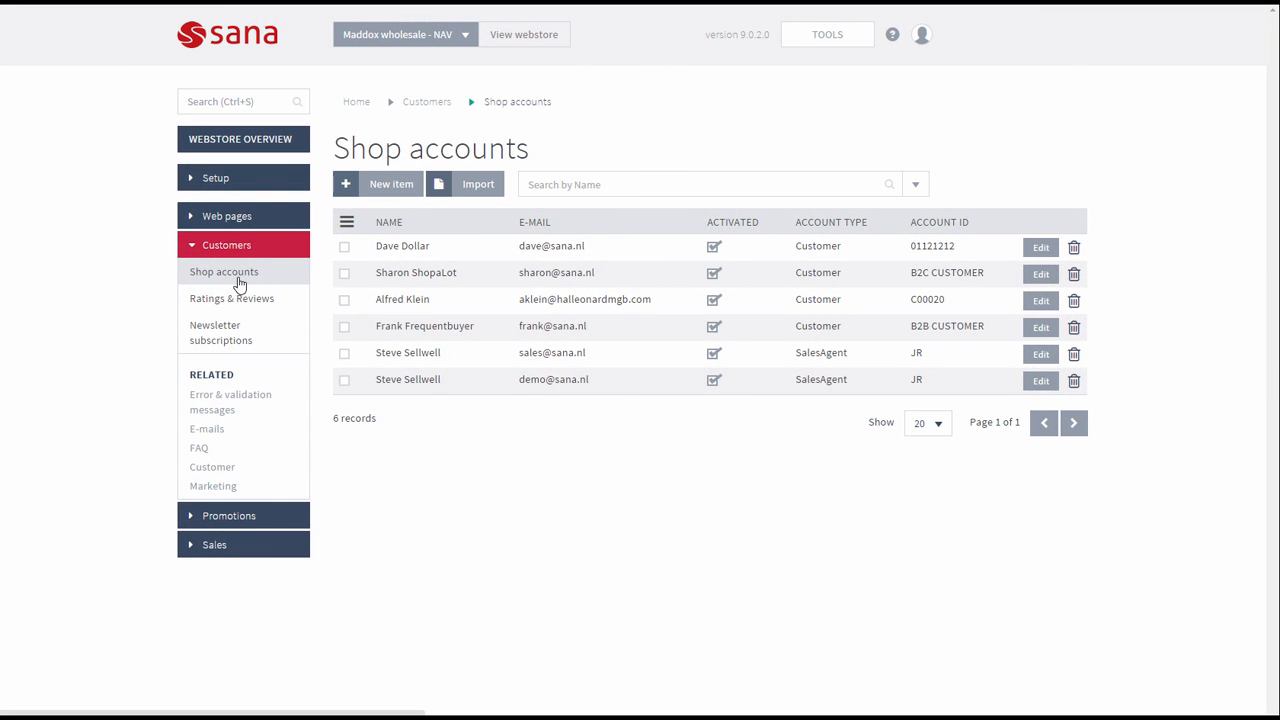
{"action": "mouse_move", "coordinate": [537, 153]}
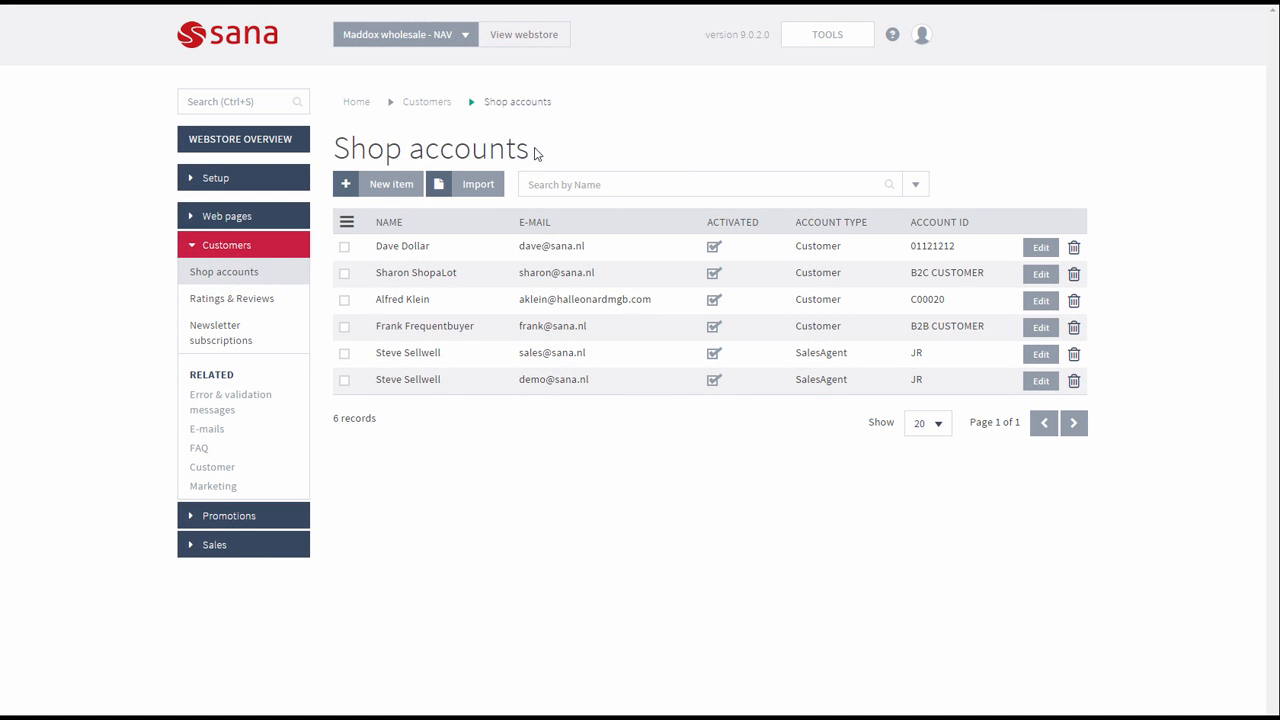
{"action": "left_click", "coordinate": [524, 34]}
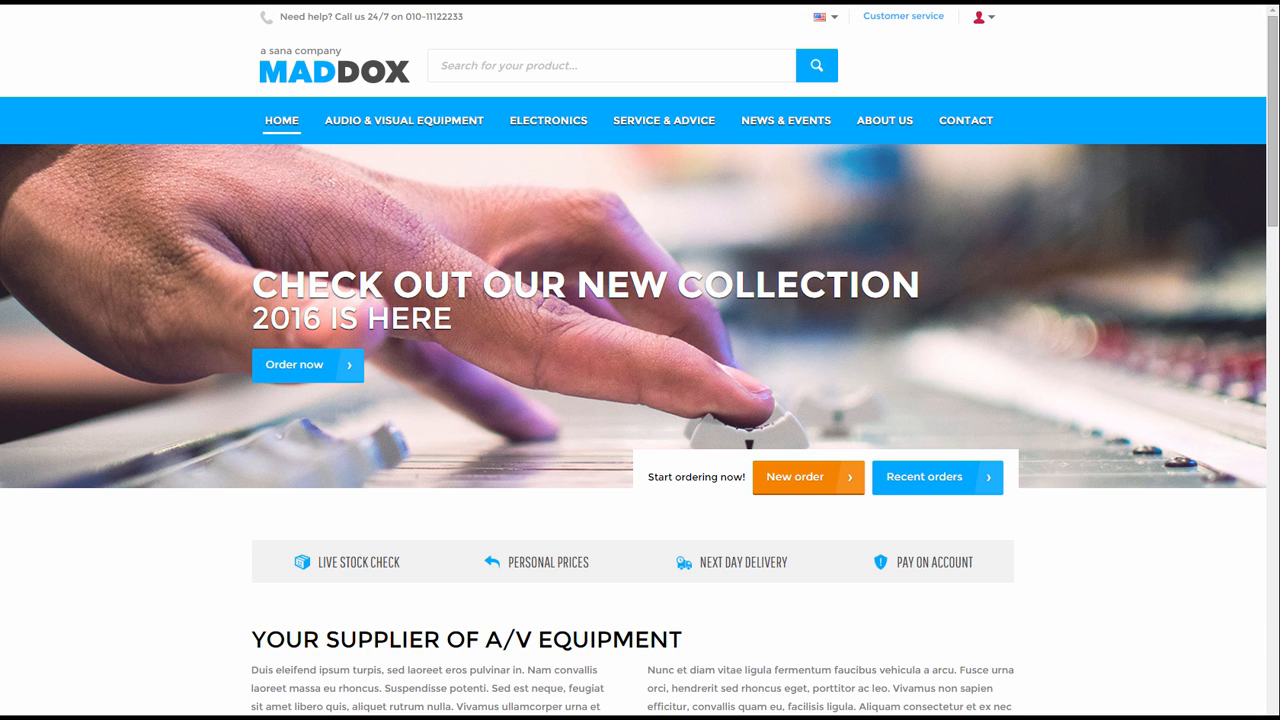
{"action": "mouse_move", "coordinate": [1053, 233]}
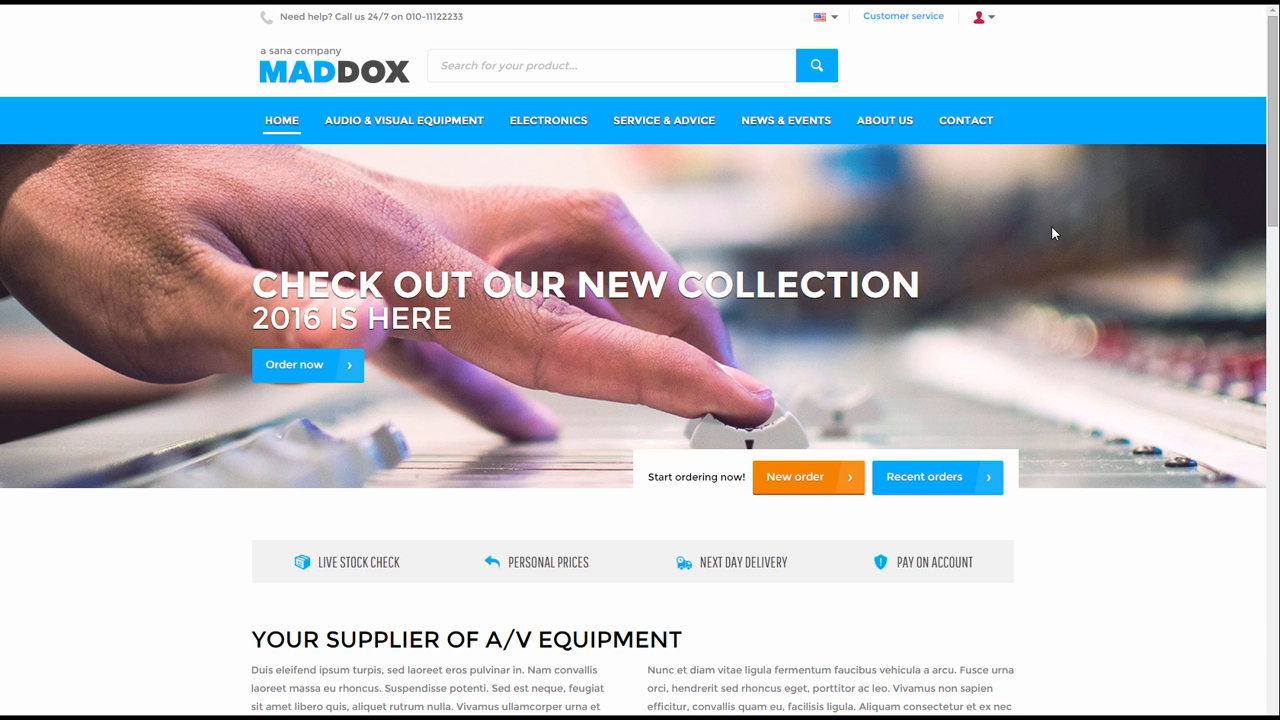
{"action": "left_click", "coordinate": [981, 16]}
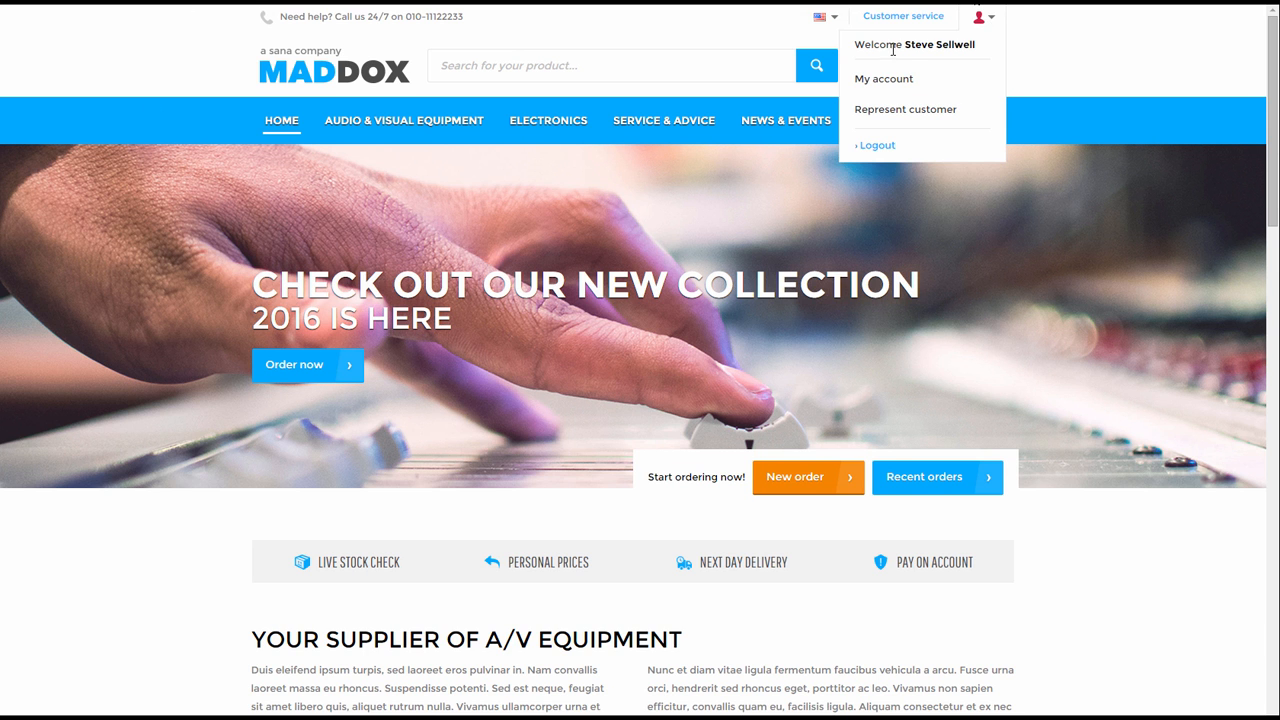
{"action": "mouse_move", "coordinate": [905, 115]}
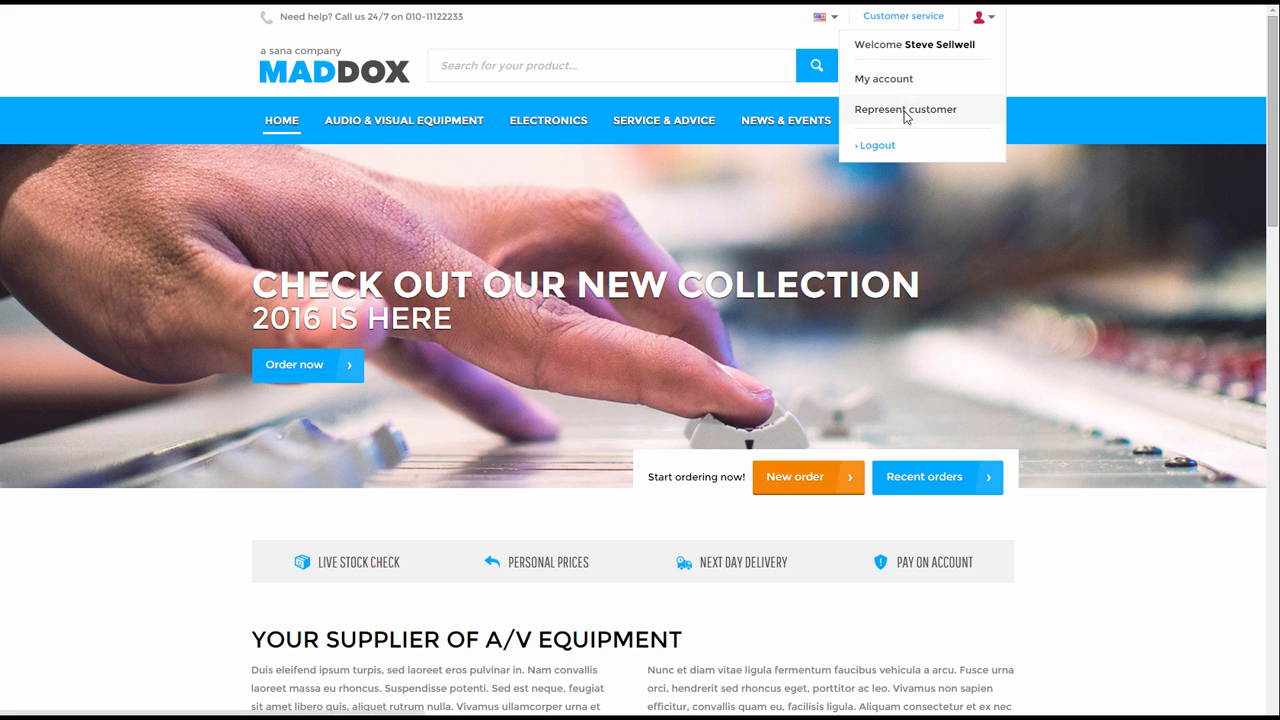
Open Represent customer, browse the ten customers, search 'zuni', then reopen account options.
{"action": "left_click", "coordinate": [904, 109]}
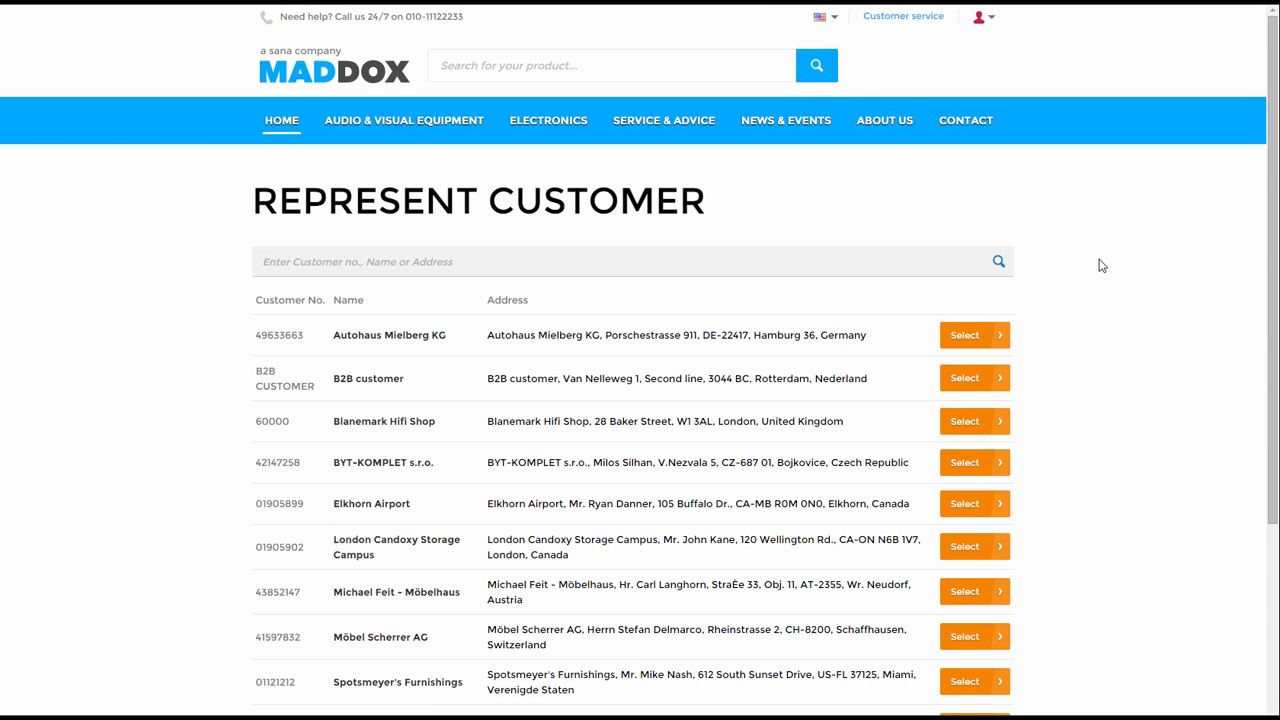
{"action": "mouse_move", "coordinate": [990, 345]}
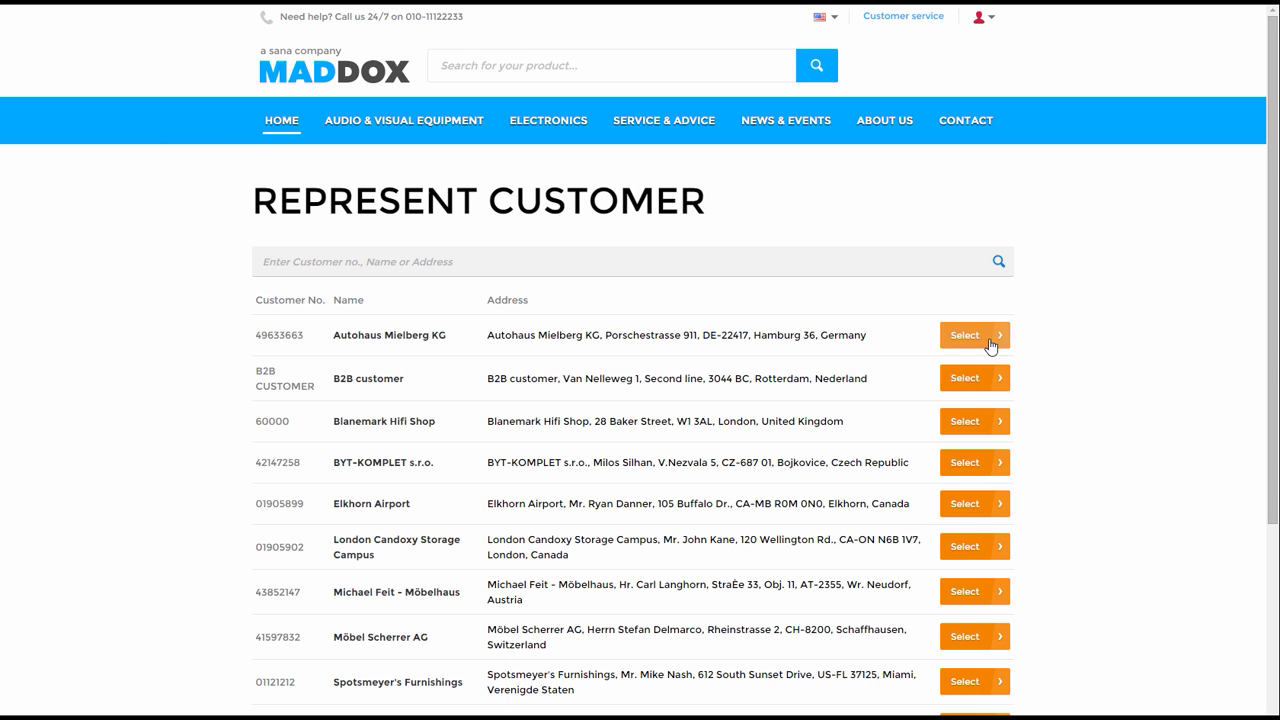
{"action": "mouse_move", "coordinate": [490, 248]}
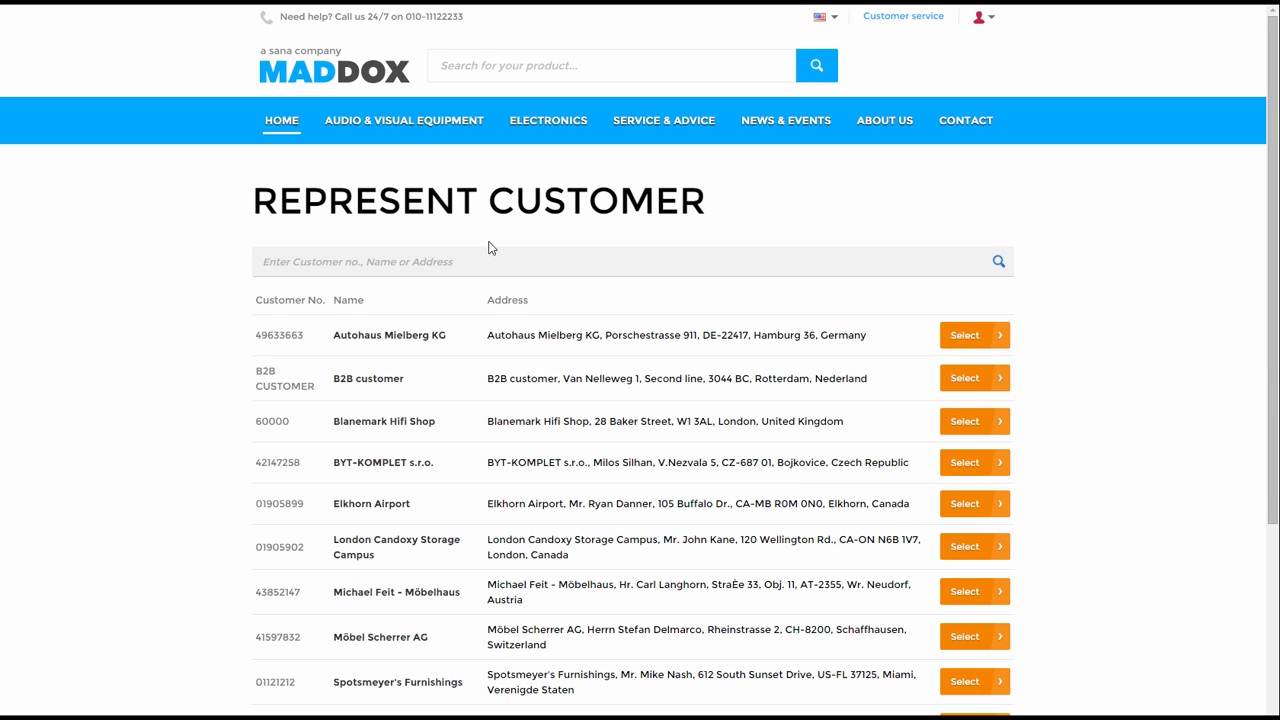
{"action": "scroll", "scroll_direction": "down", "scroll_amount": 3}
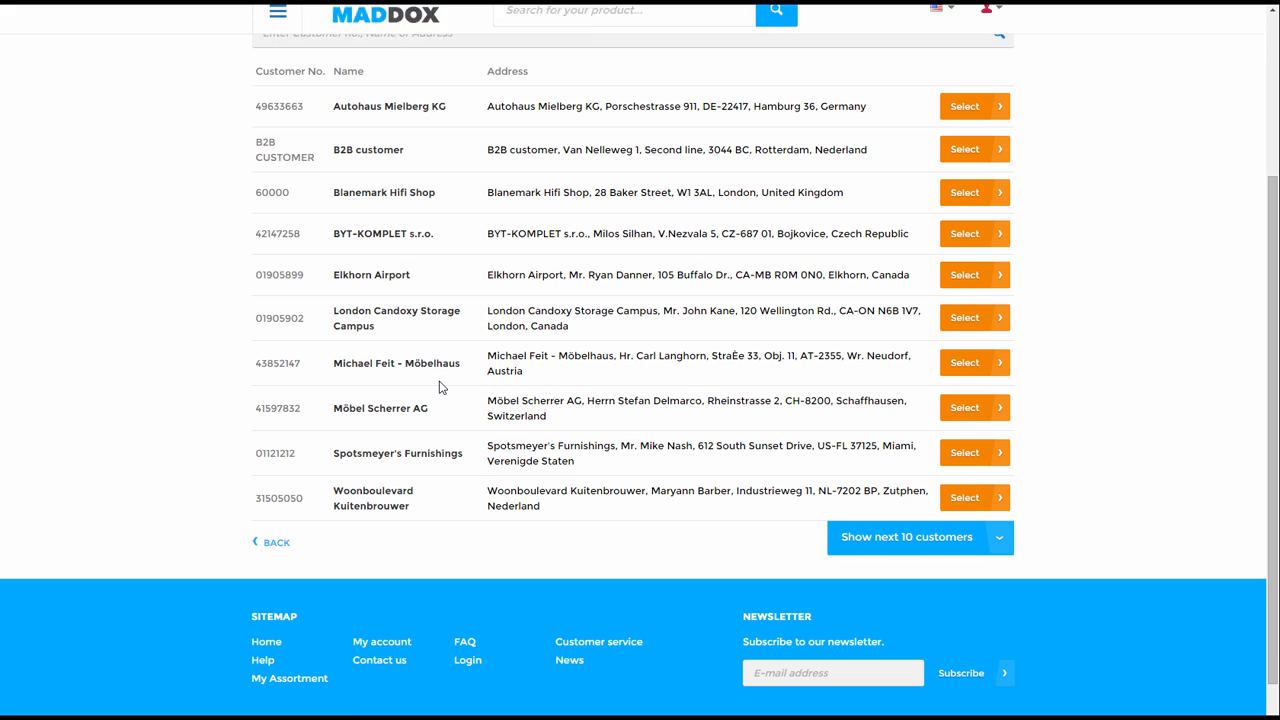
{"action": "scroll", "scroll_direction": "up", "scroll_amount": 3}
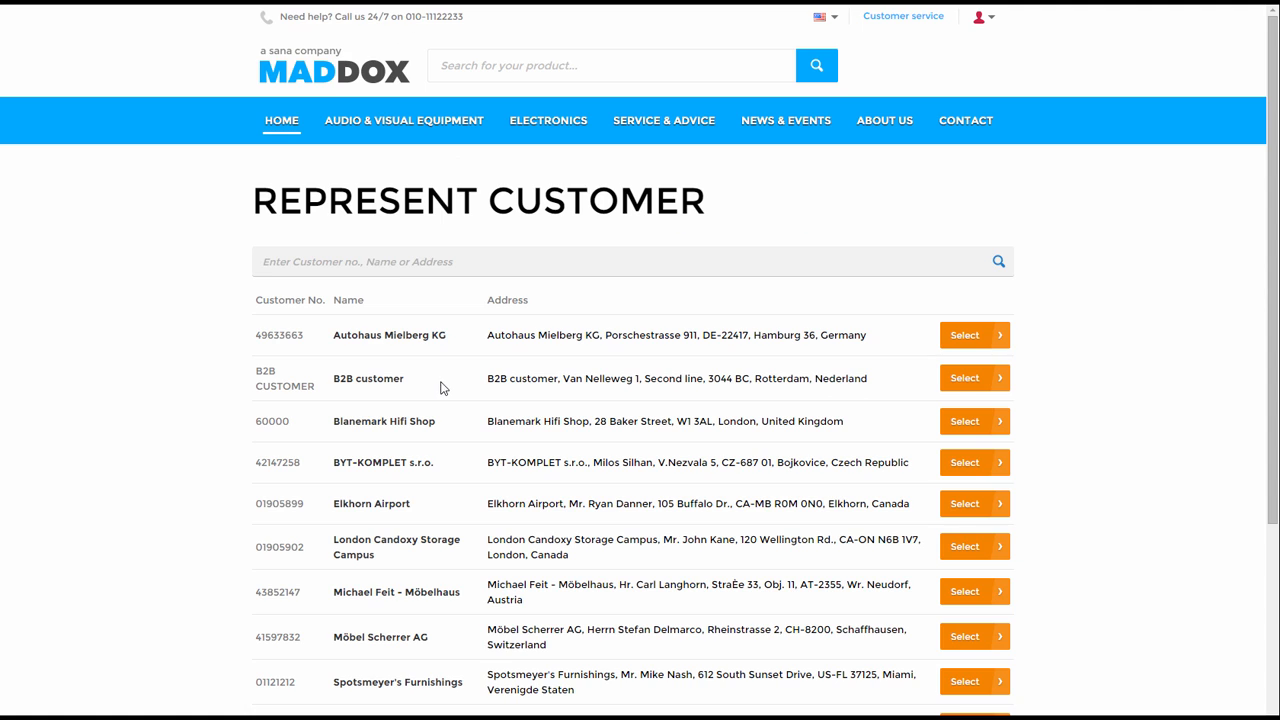
{"action": "mouse_move", "coordinate": [875, 371]}
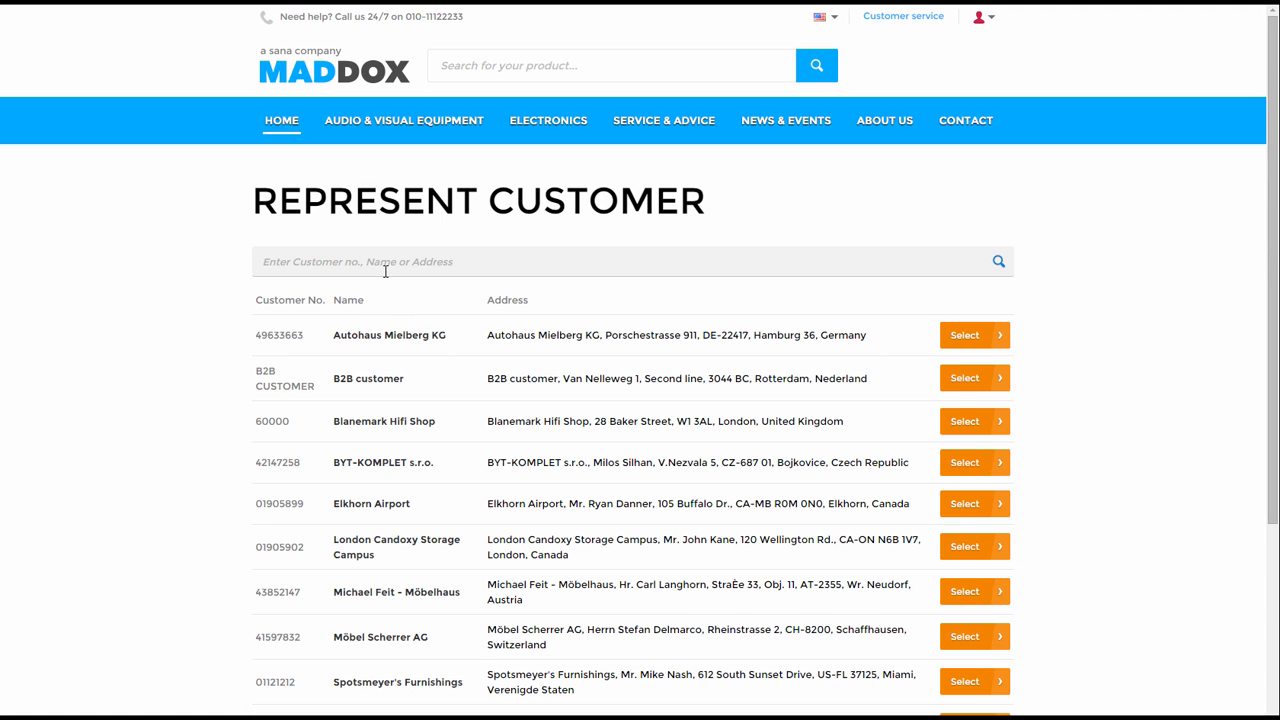
{"action": "type", "text": "zuni"}
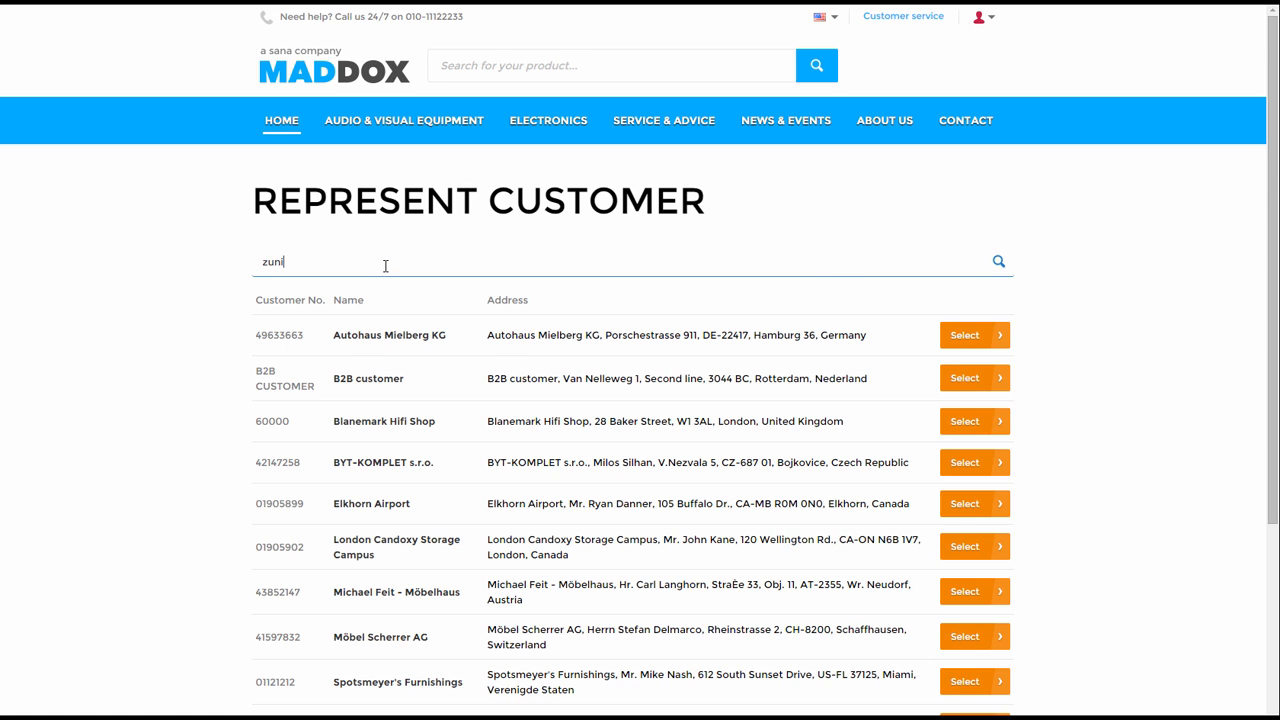
{"action": "left_click", "coordinate": [998, 261]}
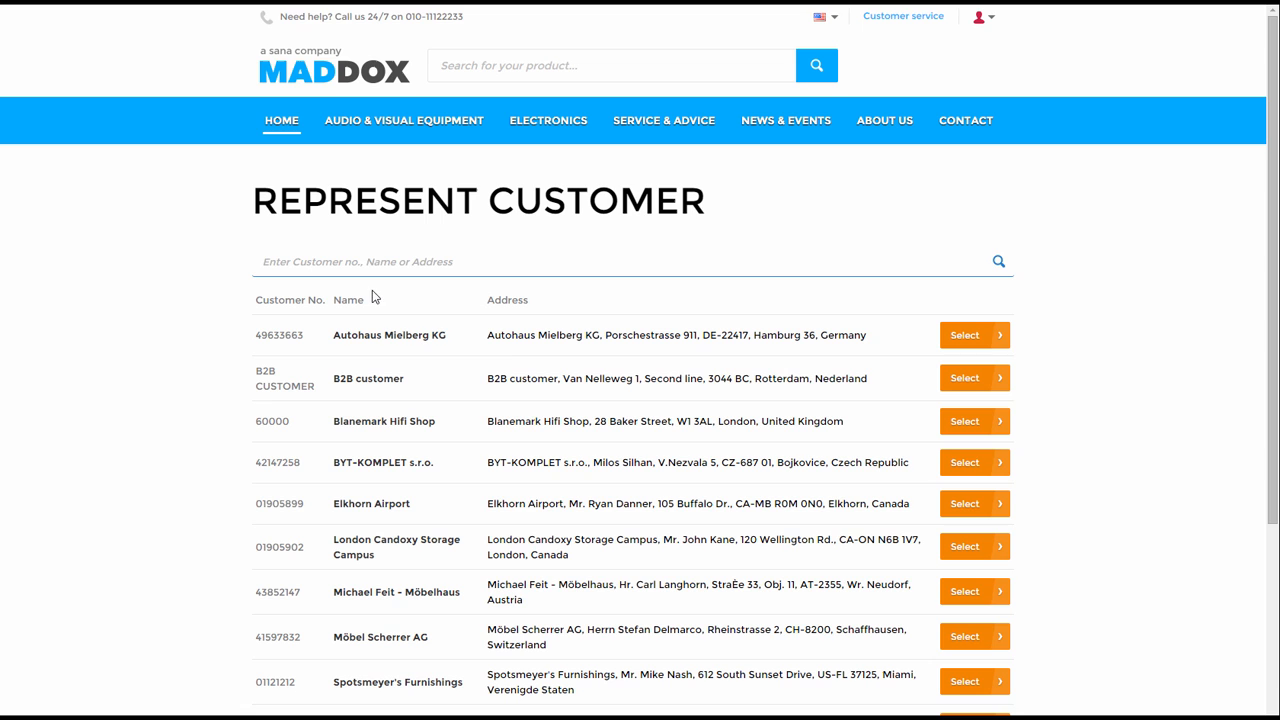
{"action": "left_click", "coordinate": [979, 16]}
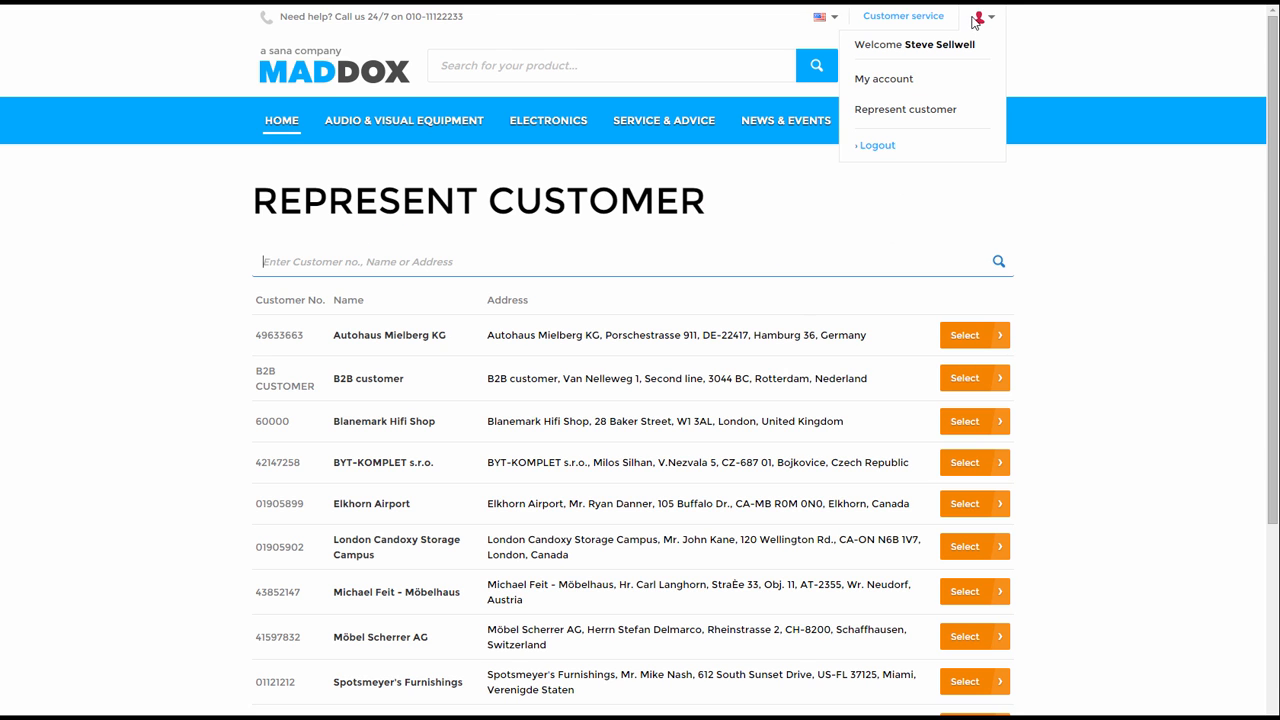
Open Steve Sellwell's My Account page with his three recent open orders.
{"action": "left_click", "coordinate": [883, 78]}
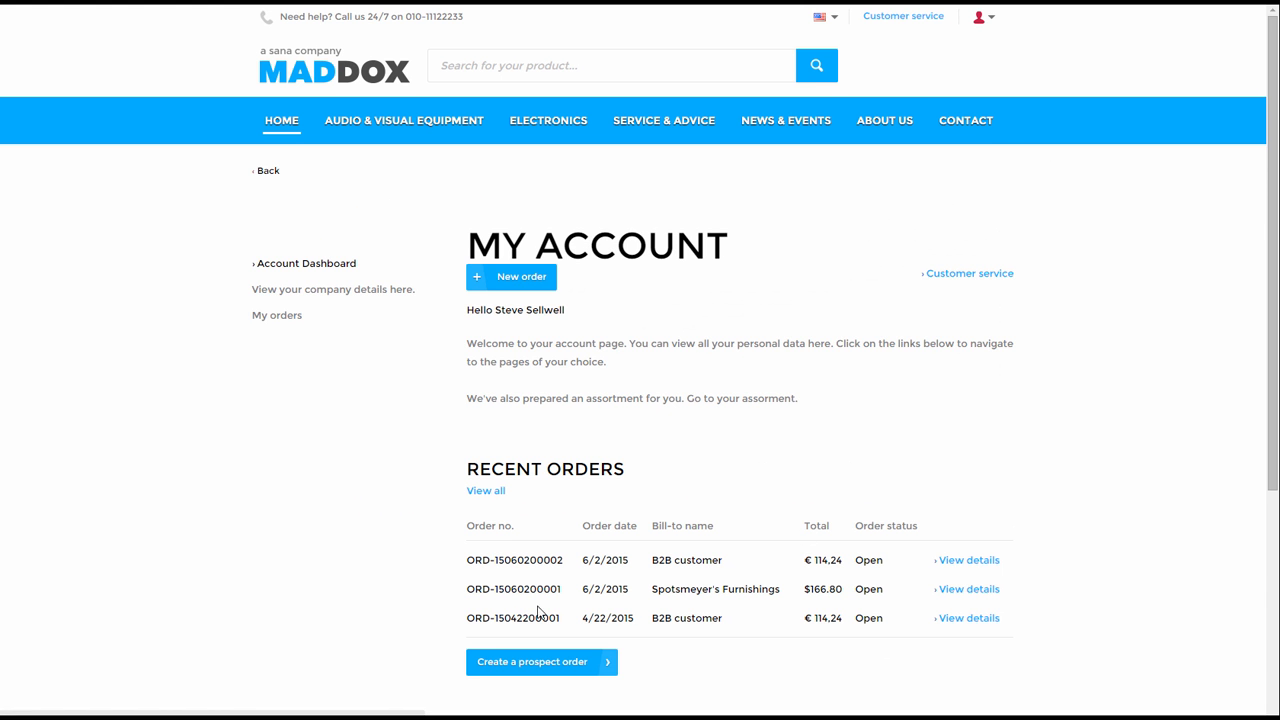
{"action": "mouse_move", "coordinate": [538, 680]}
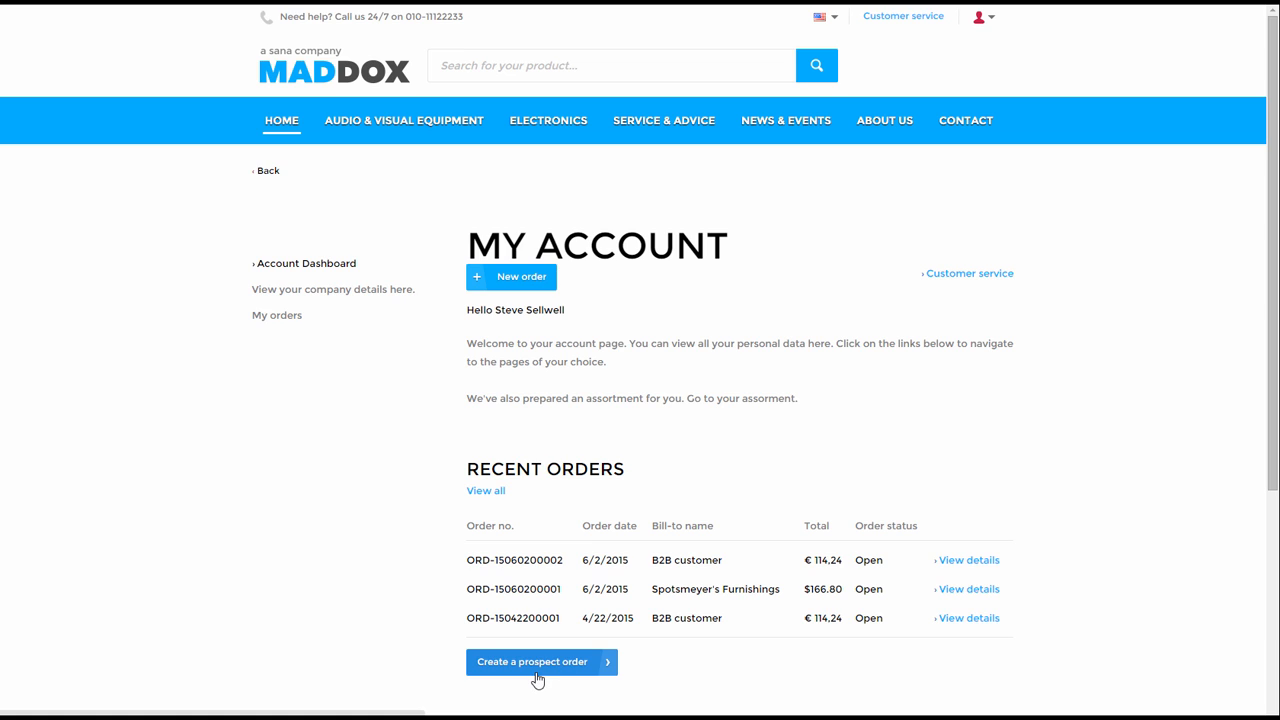
{"action": "mouse_move", "coordinate": [730, 466]}
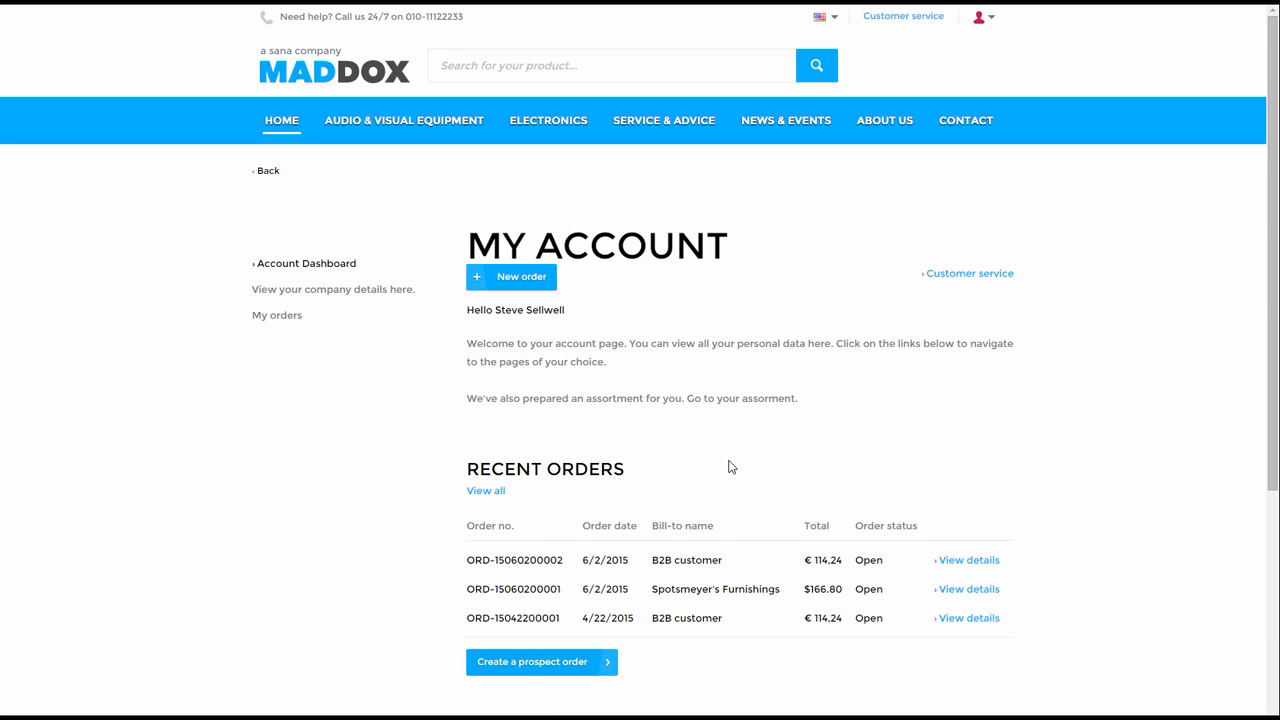